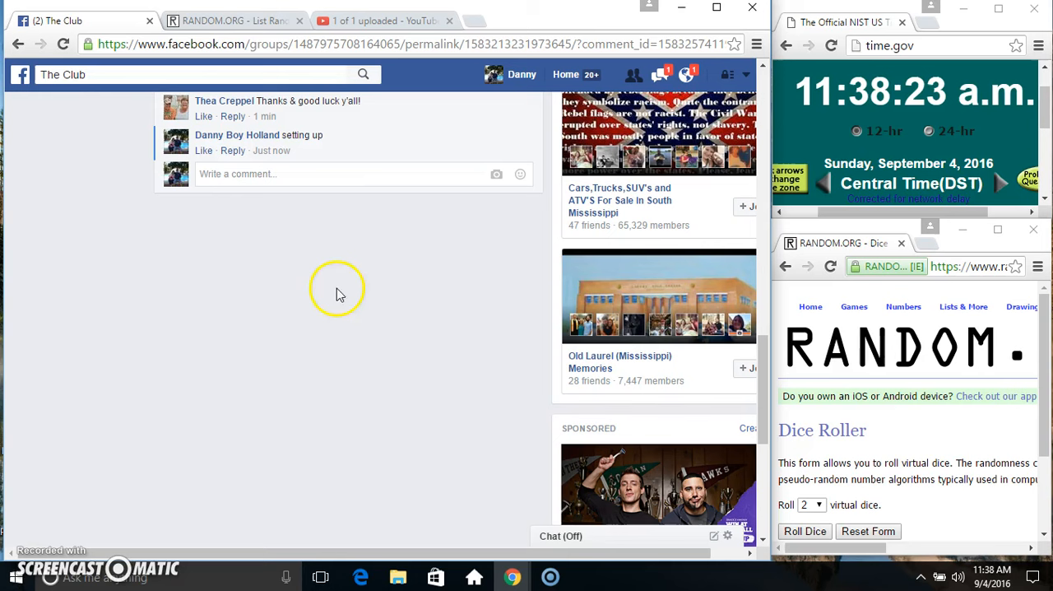
- Post a 'live' comment beneath the 'setting up' comment in the Facebook group thread
{"action": "type", "text": "ll"}
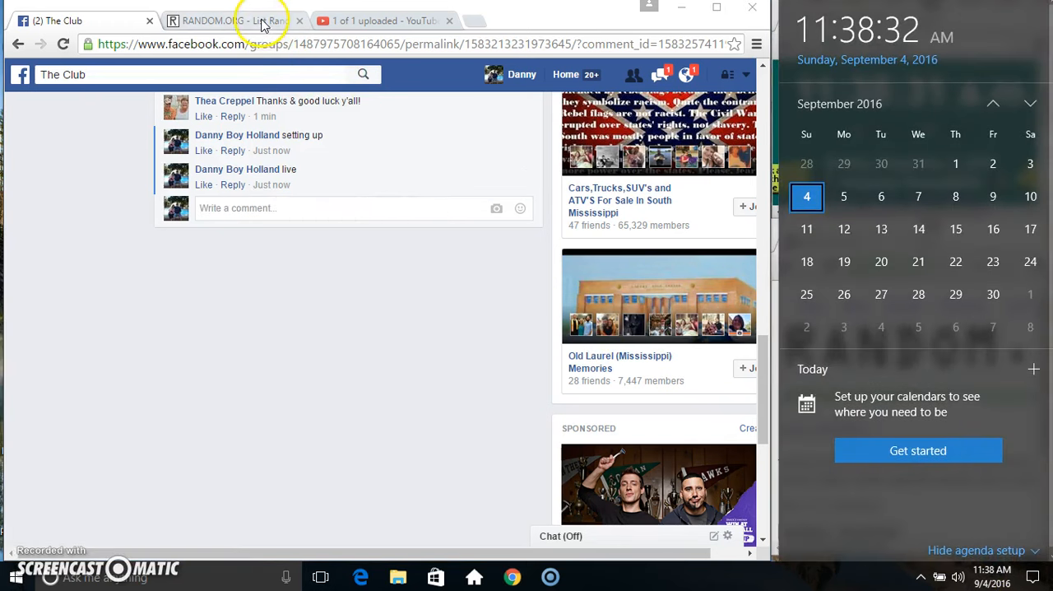
- Roll two dice (a one and a five) and submit the five-entry list for randomizing
{"action": "left_click", "coordinate": [230, 20]}
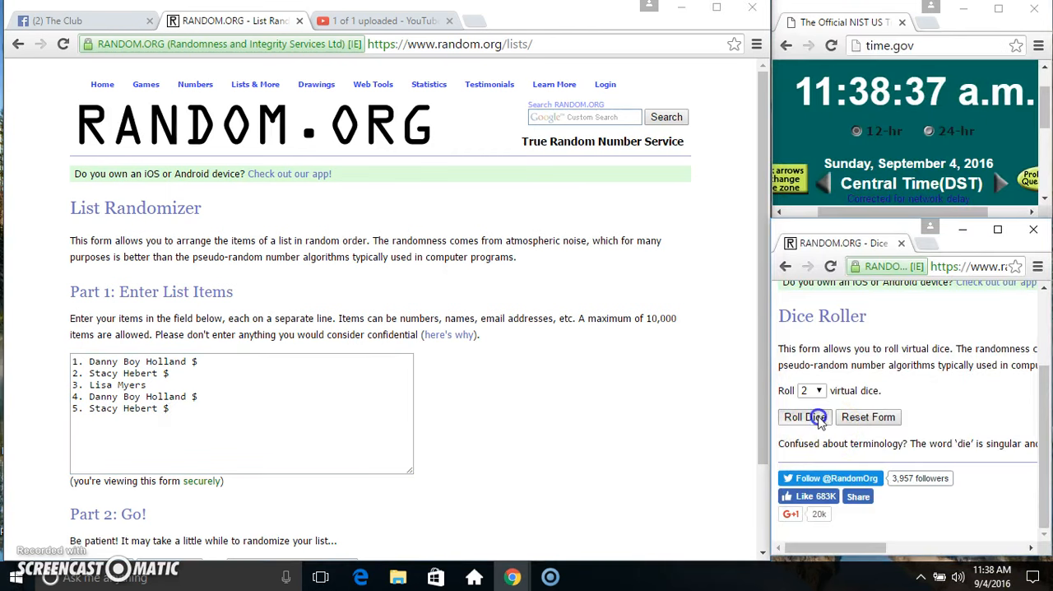
{"action": "left_click", "coordinate": [800, 417]}
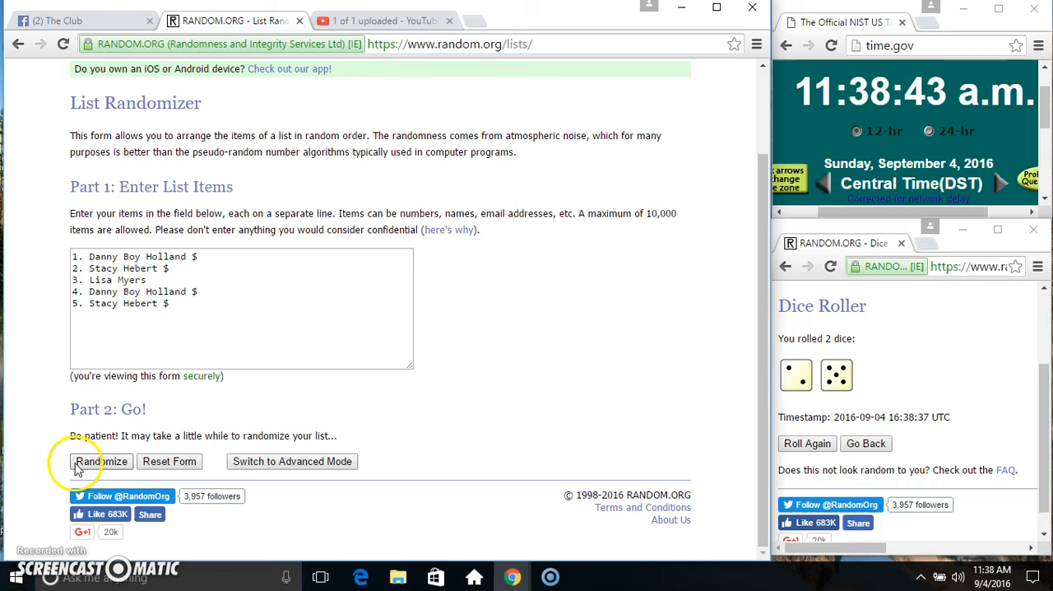
{"action": "left_click", "coordinate": [101, 460]}
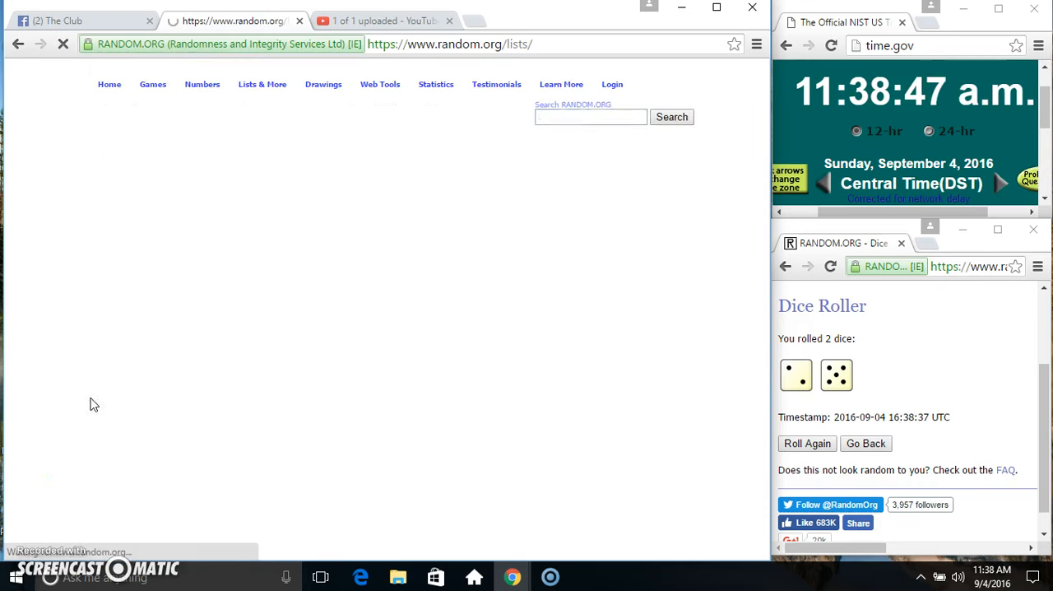
- Re-randomize the list four more times to reach seven, then comment 'done' on Facebook
{"action": "left_click", "coordinate": [96, 407]}
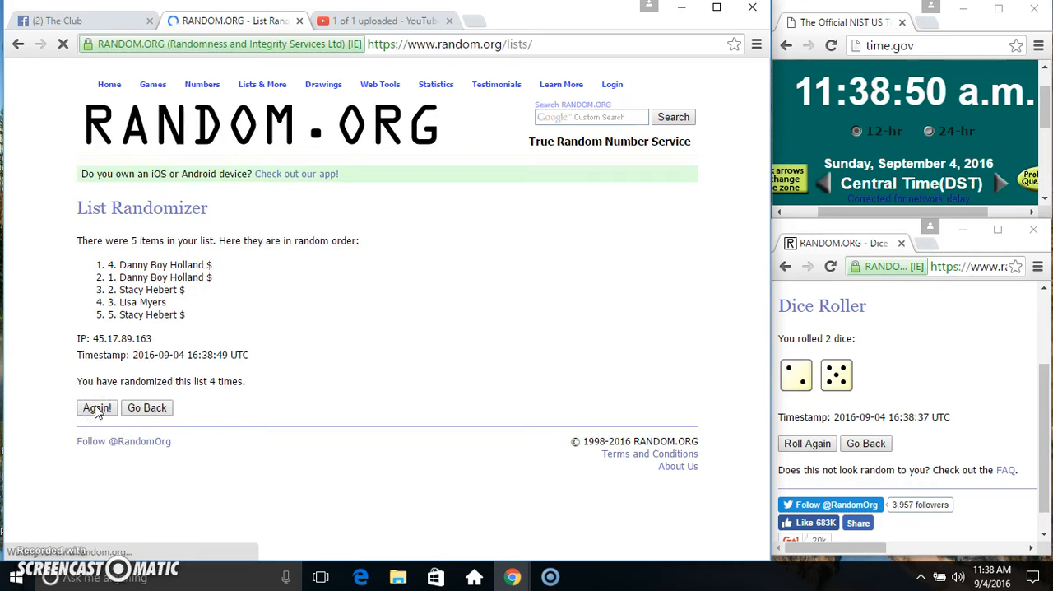
{"action": "left_click", "coordinate": [97, 407]}
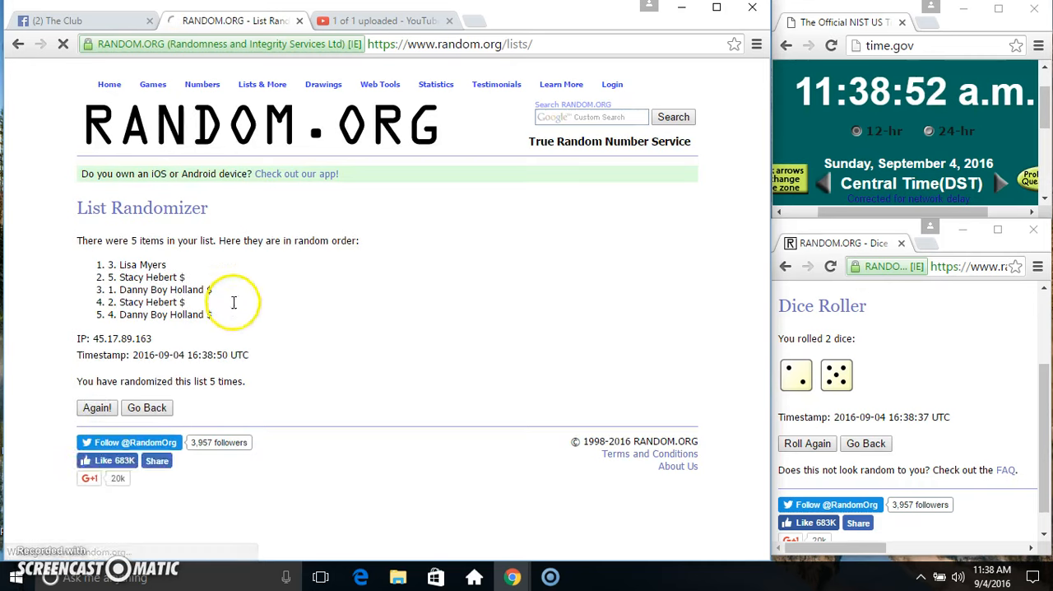
{"action": "left_click", "coordinate": [97, 407]}
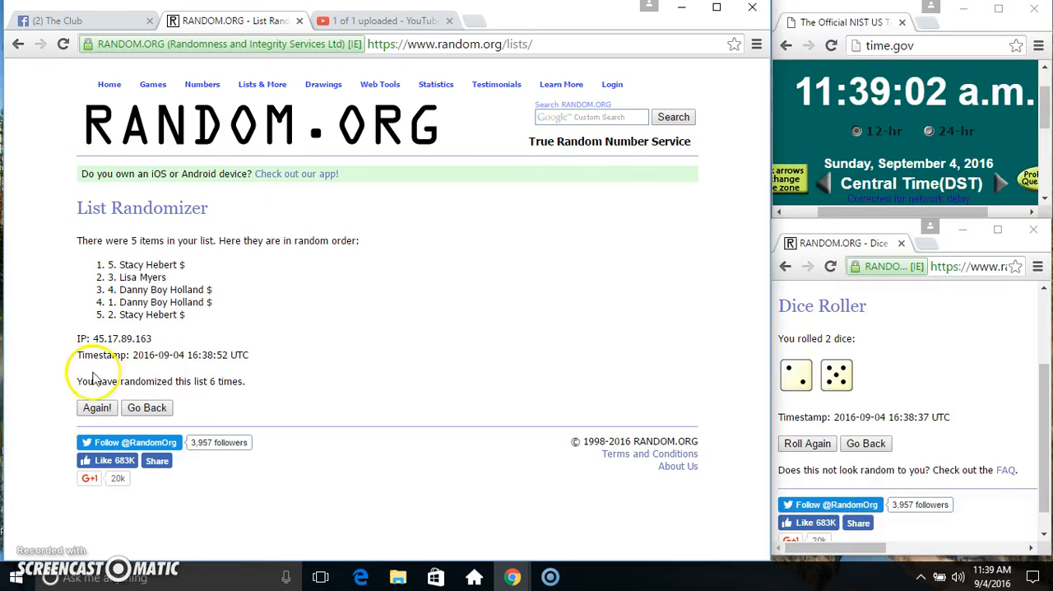
{"action": "left_click", "coordinate": [96, 408]}
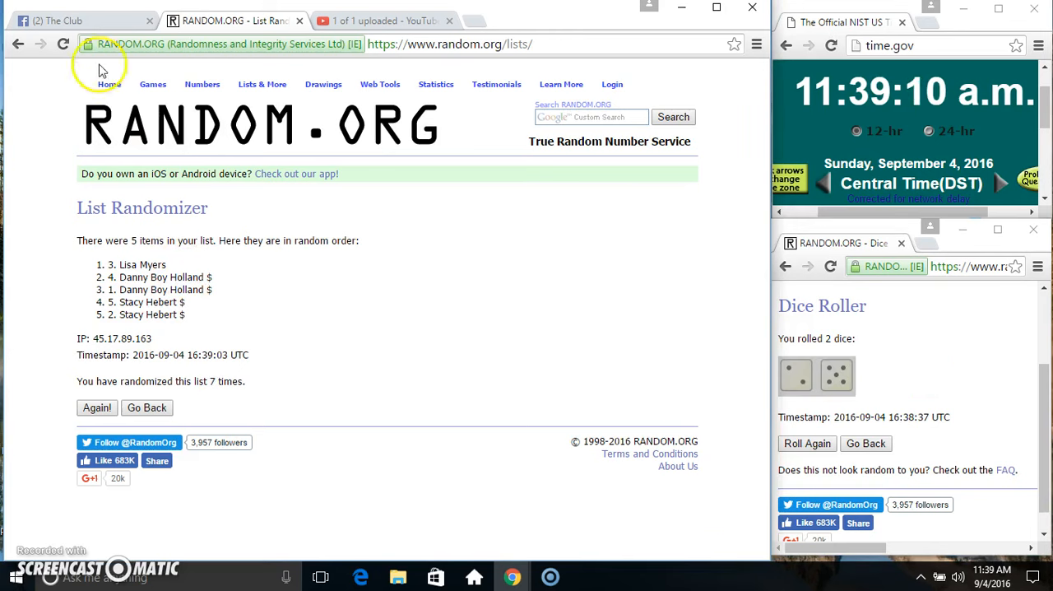
{"action": "left_click", "coordinate": [74, 20]}
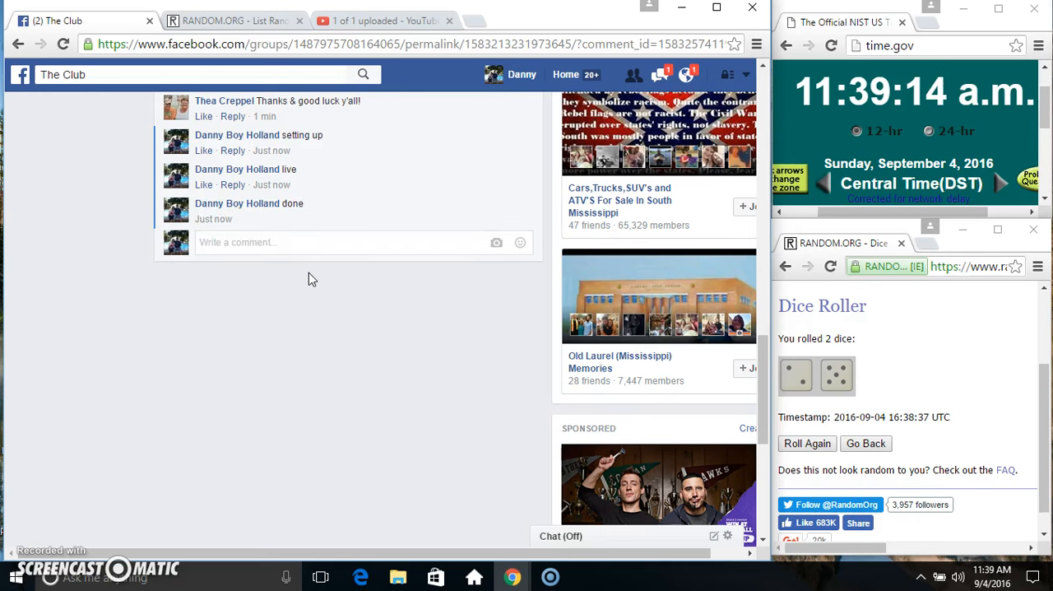
{"action": "left_click", "coordinate": [317, 242]}
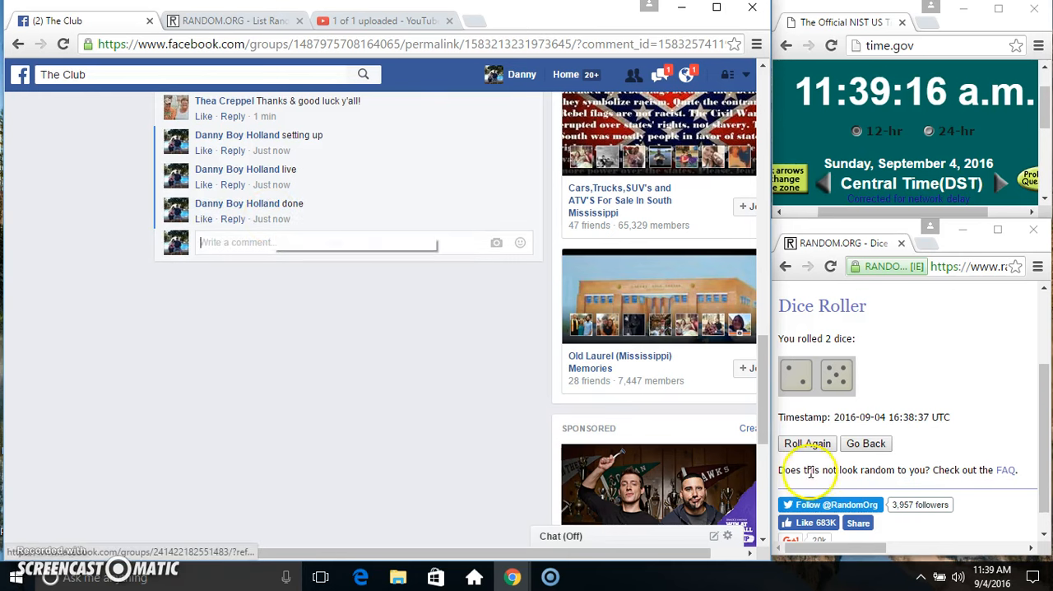